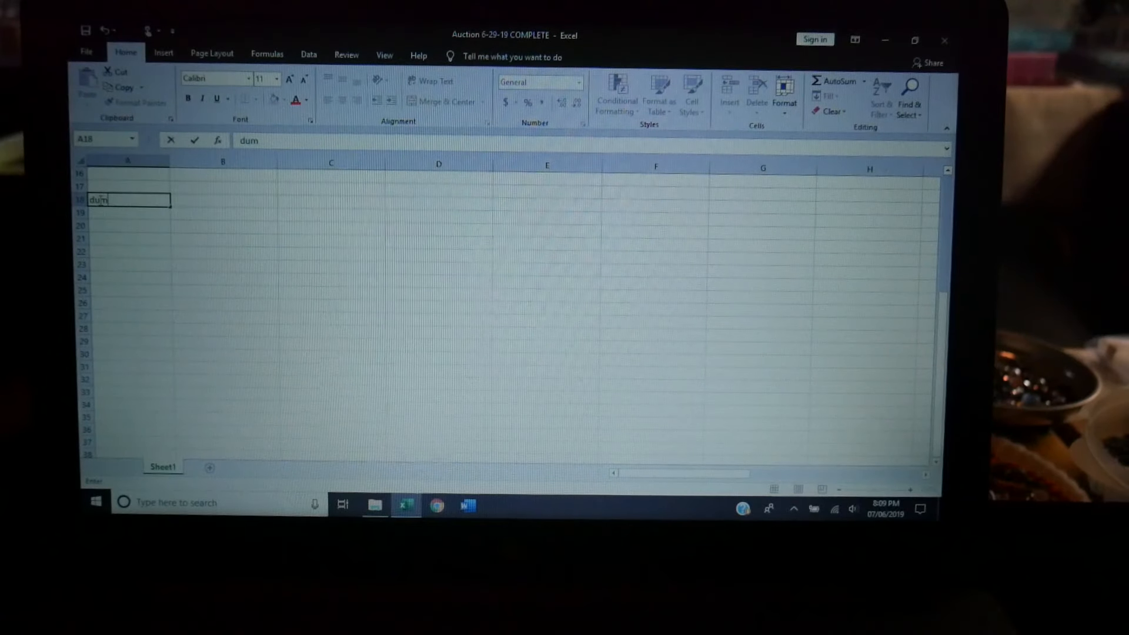
{"action": "type", "text": "bass"}
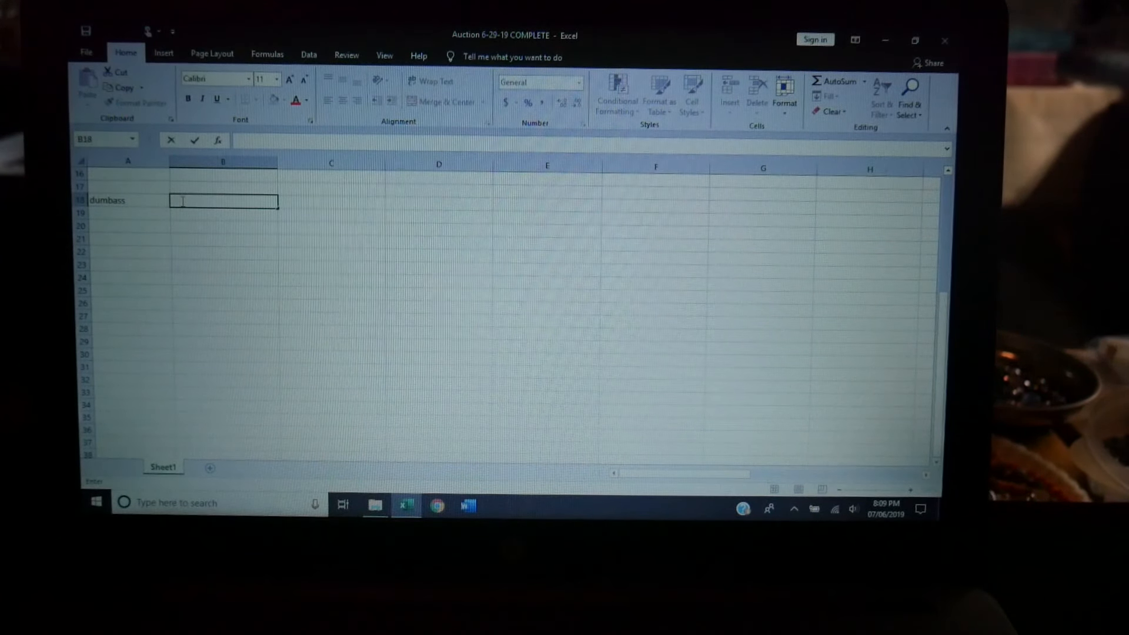
{"action": "type", "text": "darth"}
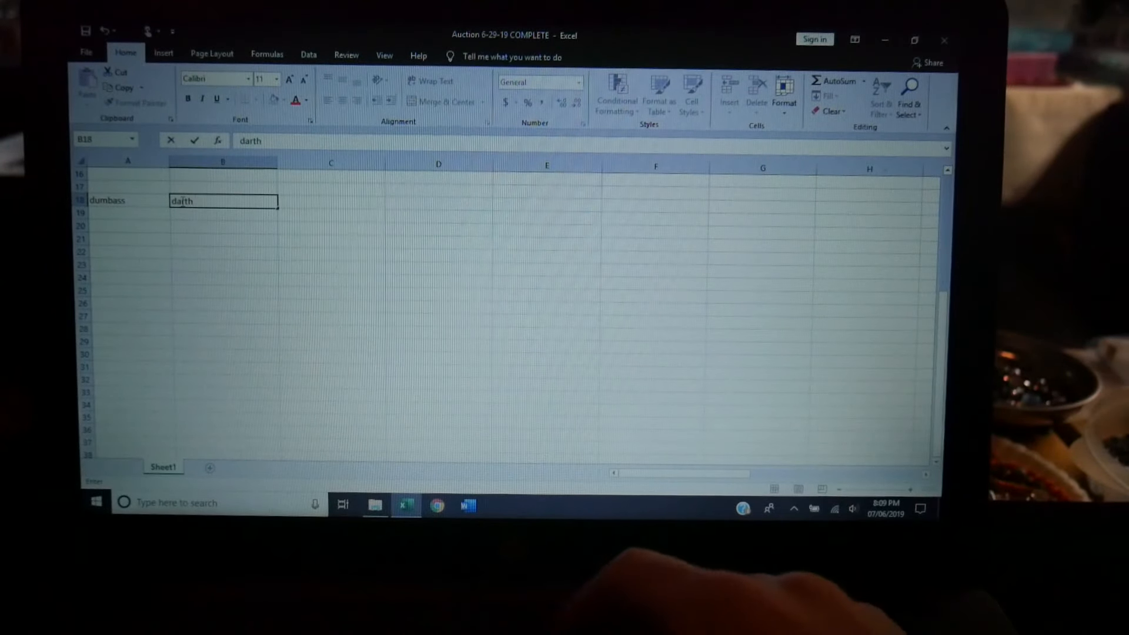